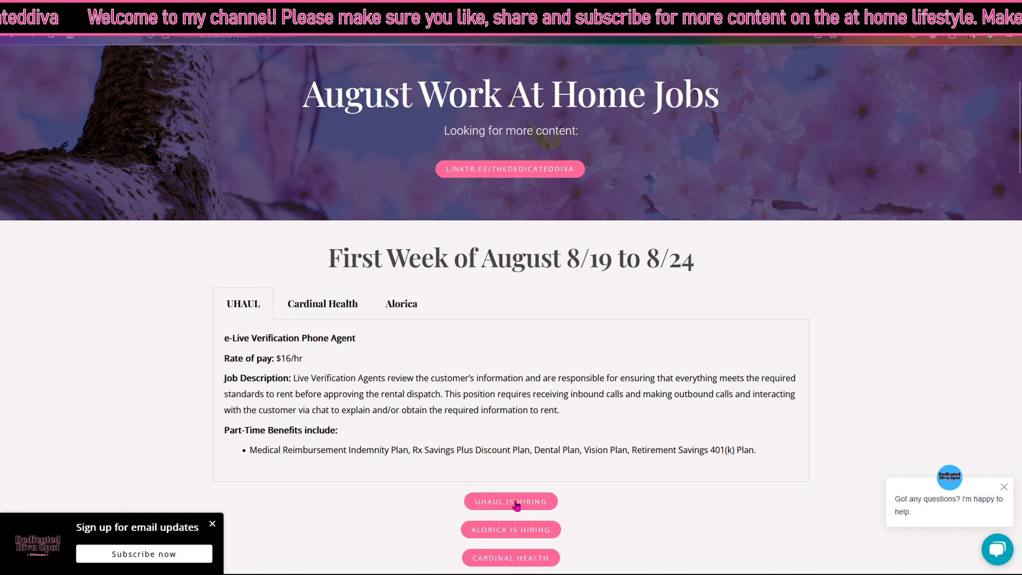
- Follow the blog's 'UHAUL IS HIRING' link to the E-Live Verification Phone Agent posting
click(510, 502)
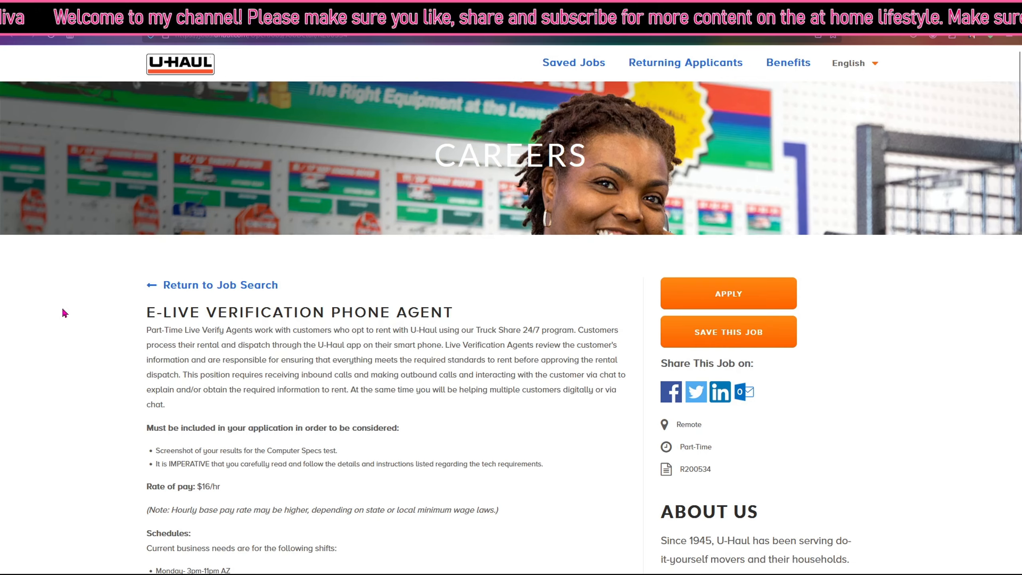
- Scroll through the description and requirements to the $16/hr pay and weekly shift schedule
scroll(down, 3)
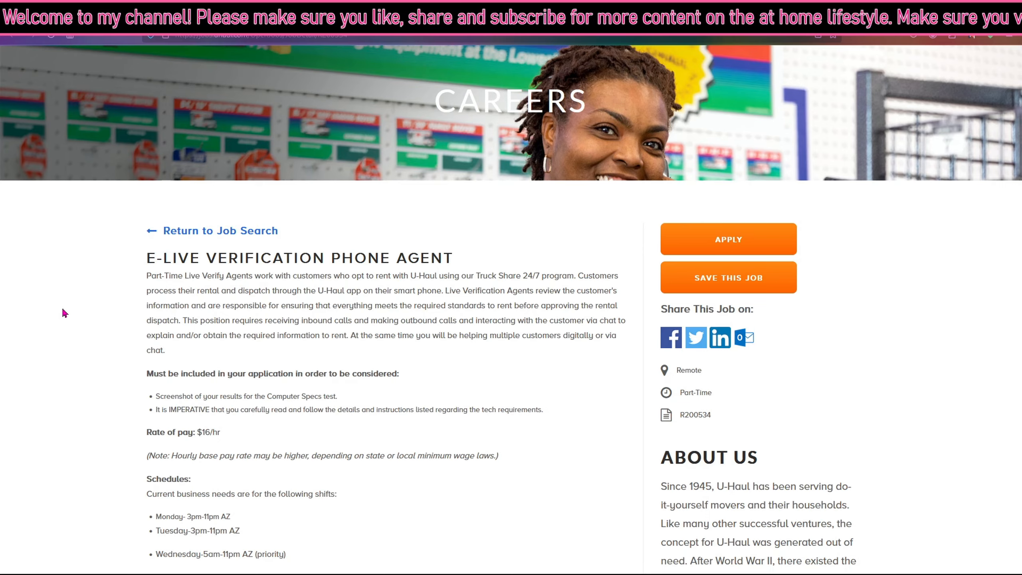
scroll(down, 3)
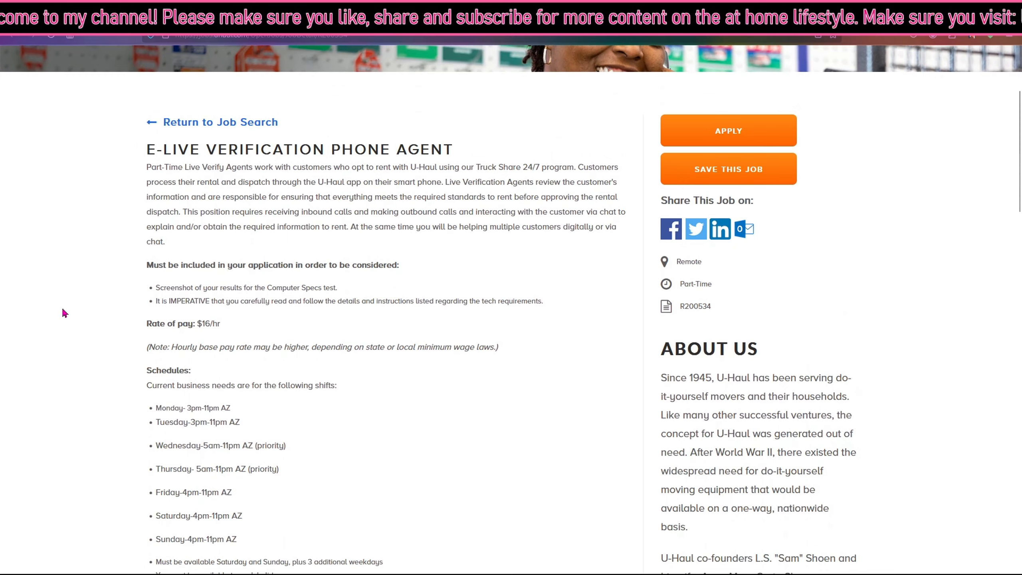
mouse_move(802, 531)
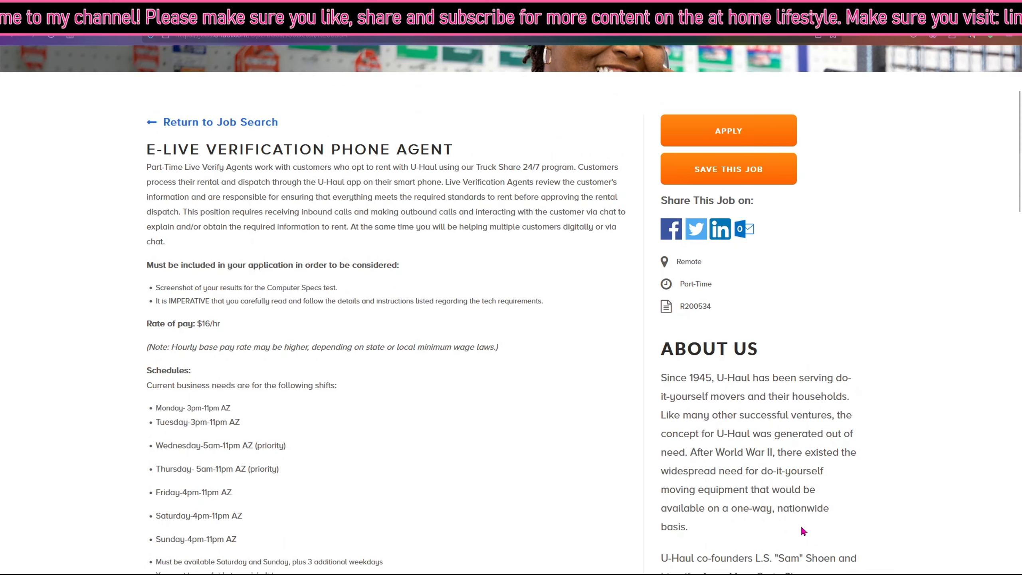
mouse_move(456, 402)
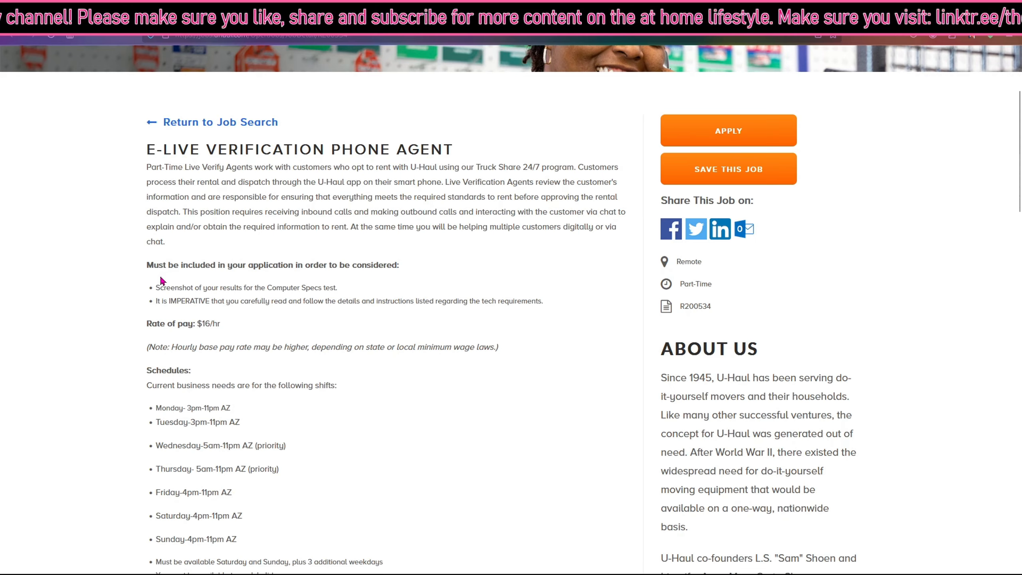
mouse_move(489, 193)
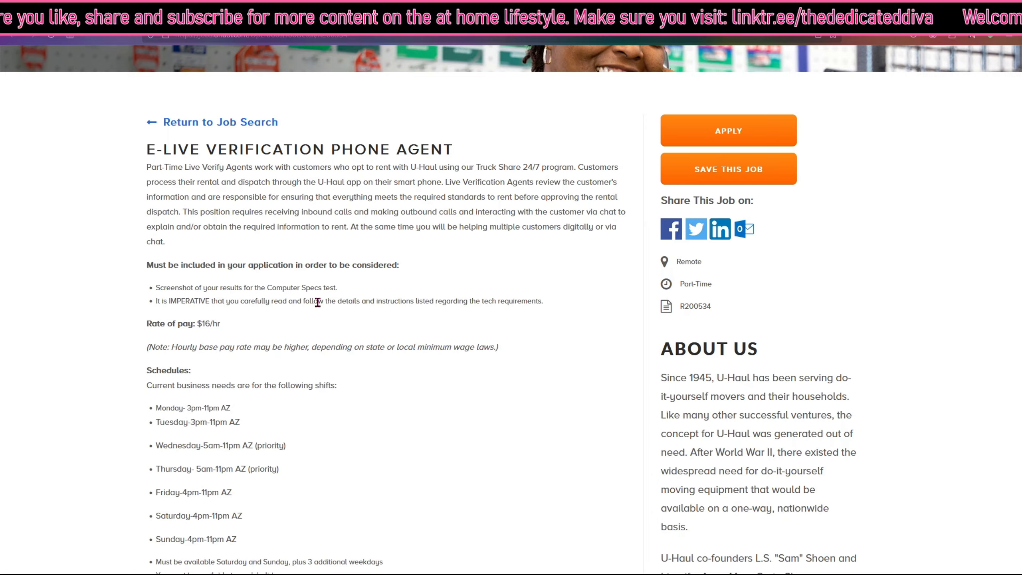
scroll(down, 3)
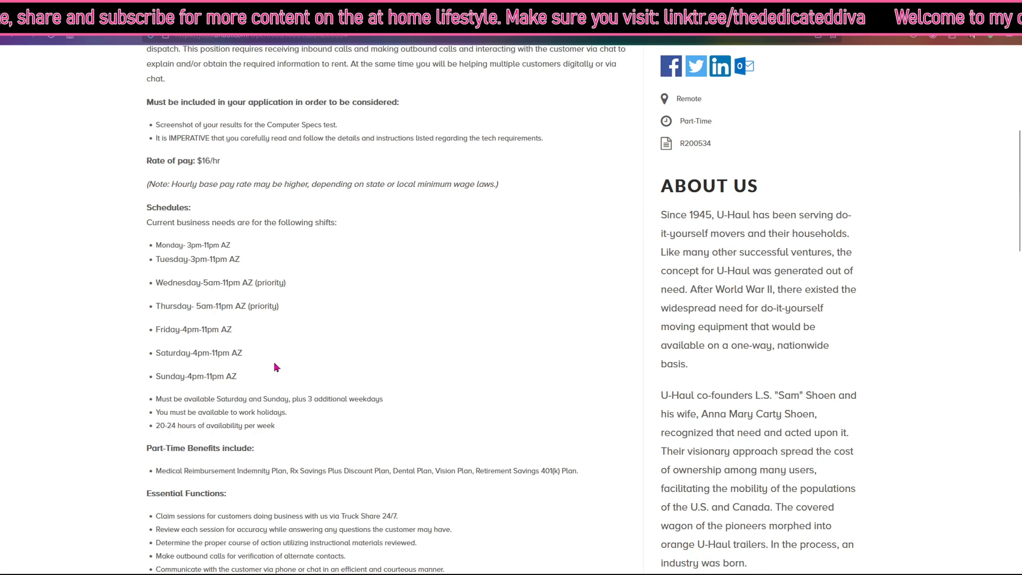
mouse_move(383, 276)
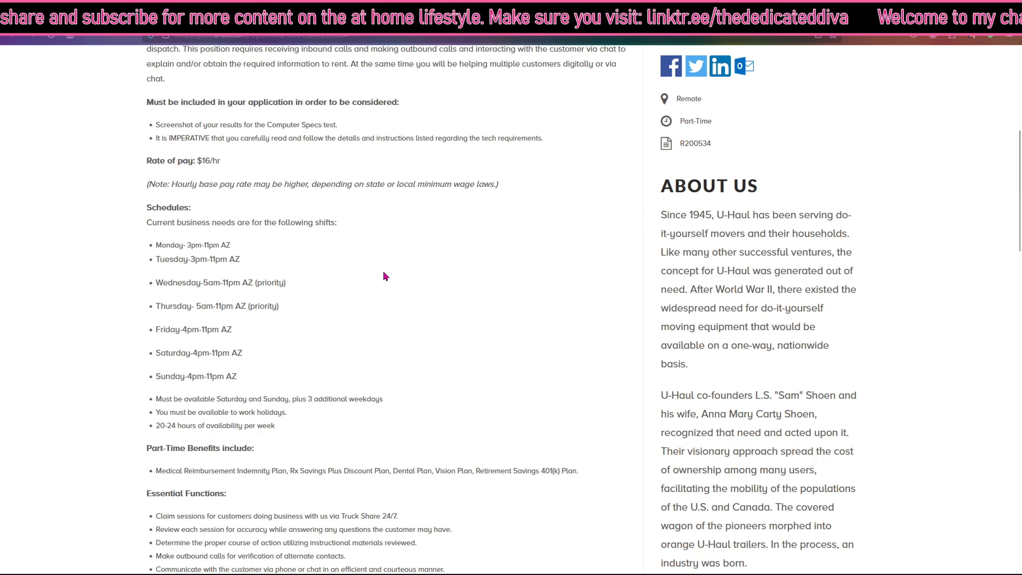
mouse_move(474, 290)
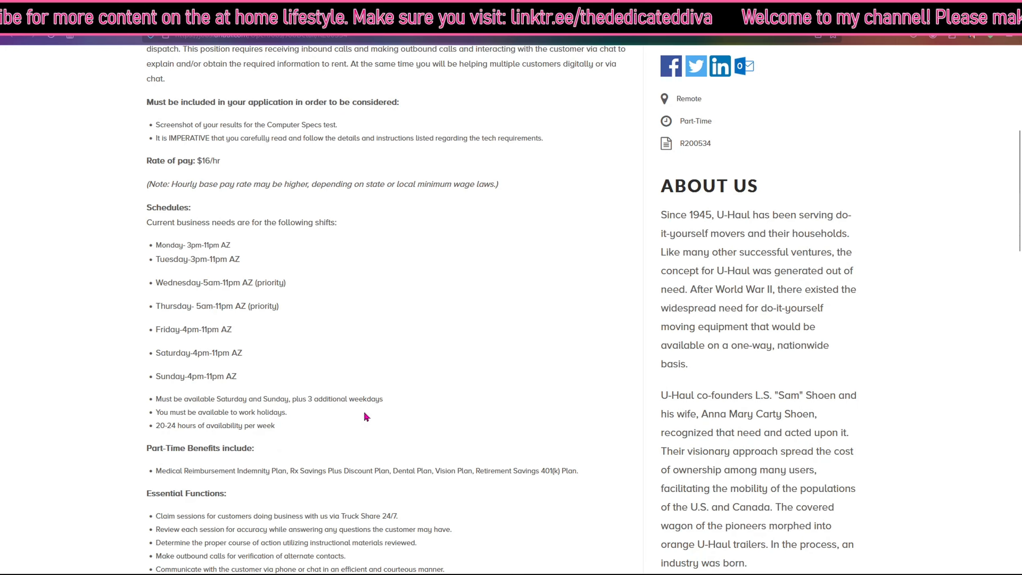
- Scroll past the schedules and part-time benefits to the Essential Functions and Requirements lists
scroll(down, 3)
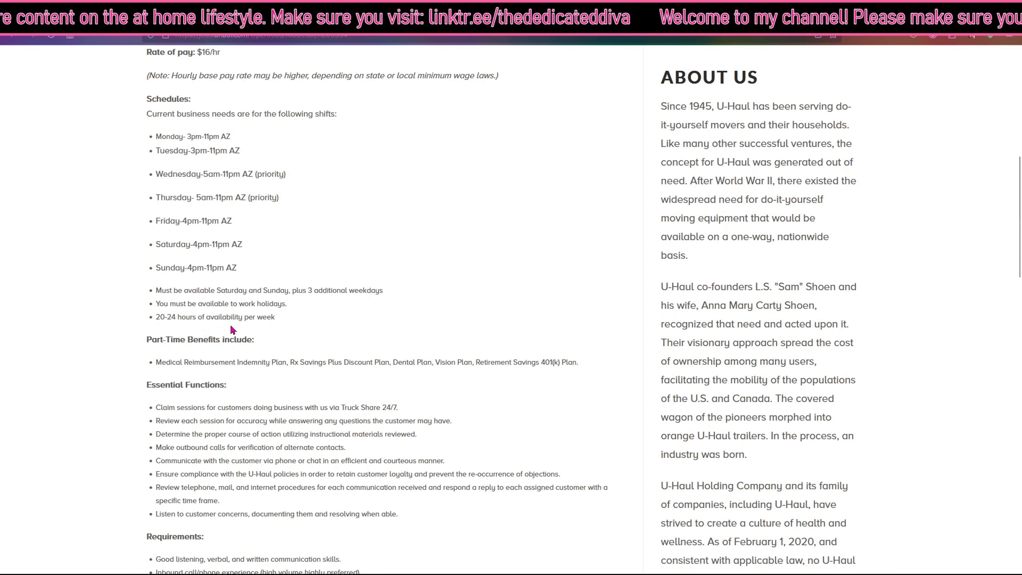
scroll(down, 3)
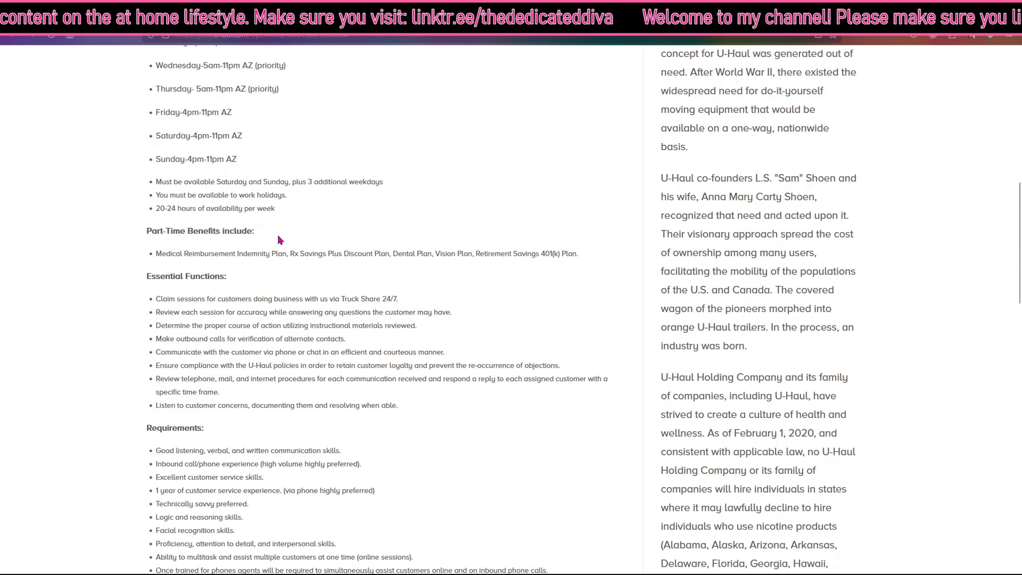
mouse_move(236, 278)
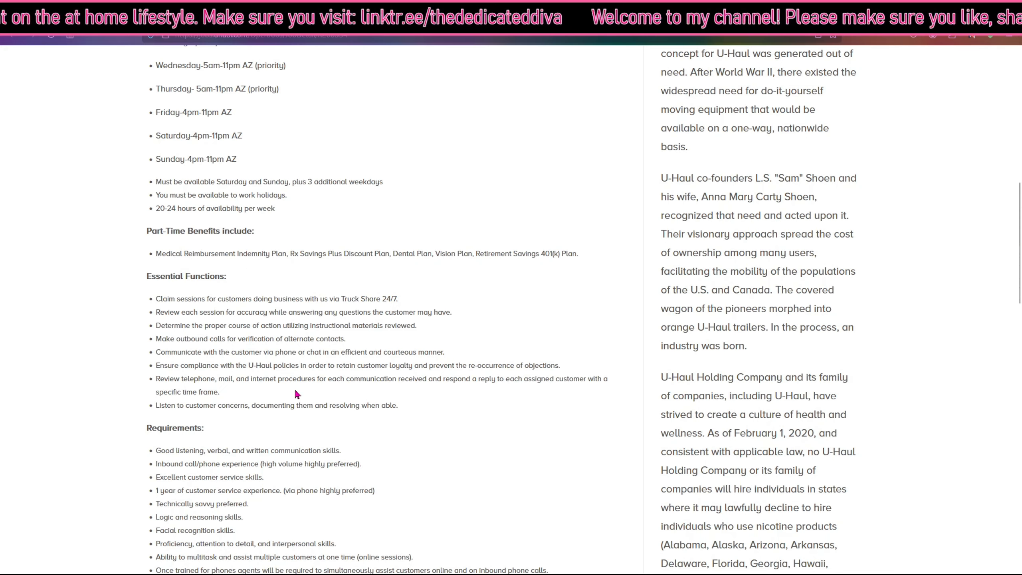
mouse_move(265, 298)
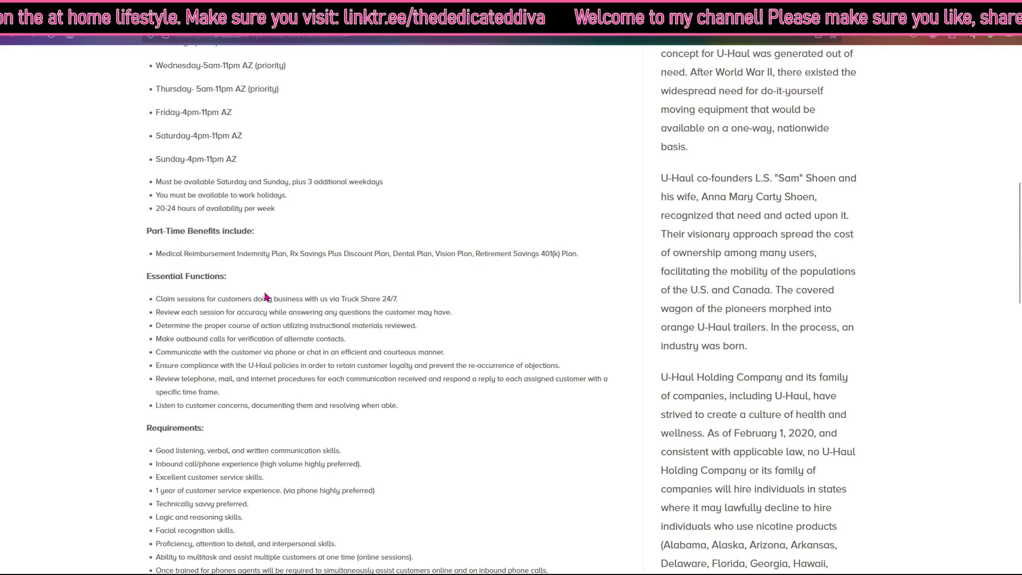
scroll(down, 3)
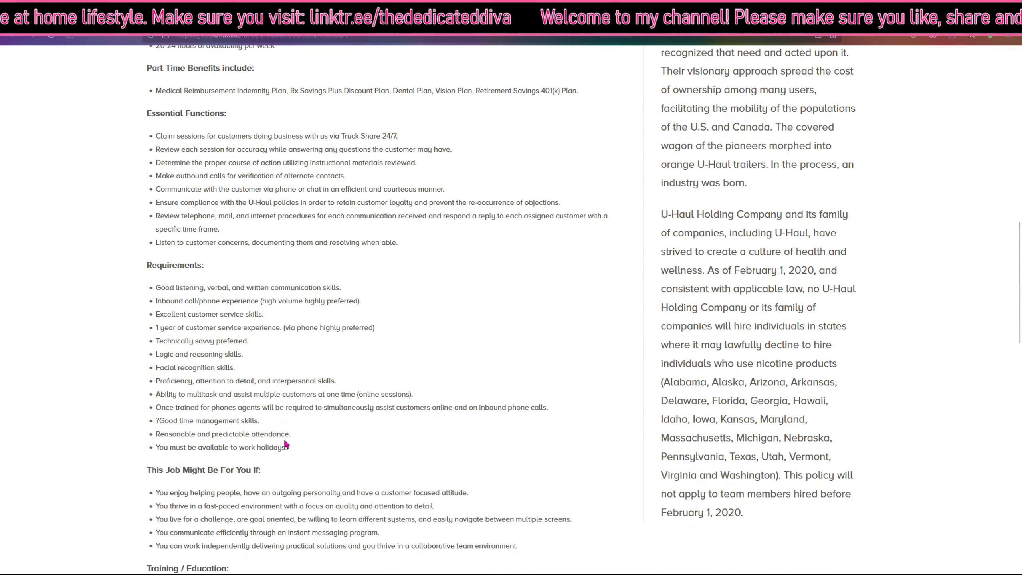
mouse_move(139, 438)
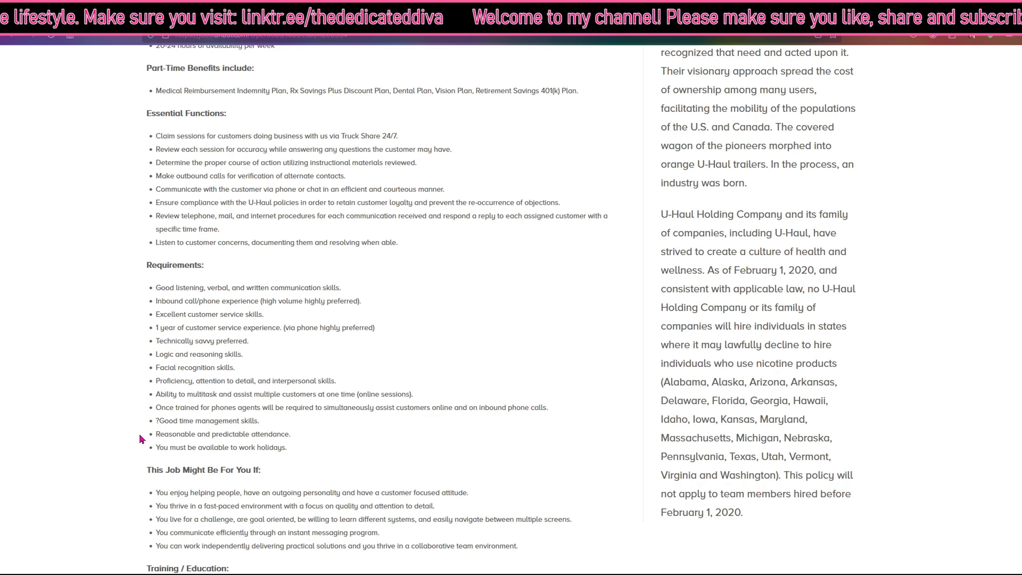
scroll(down, 3)
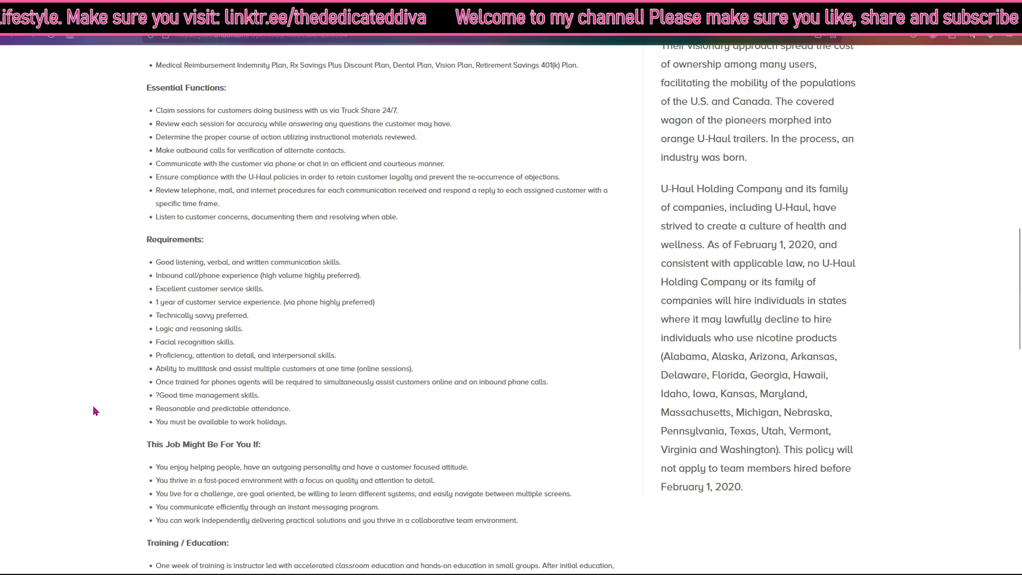
- Scroll past training and work-from-home details to internet, OS, RAM and processor specs
scroll(down, 3)
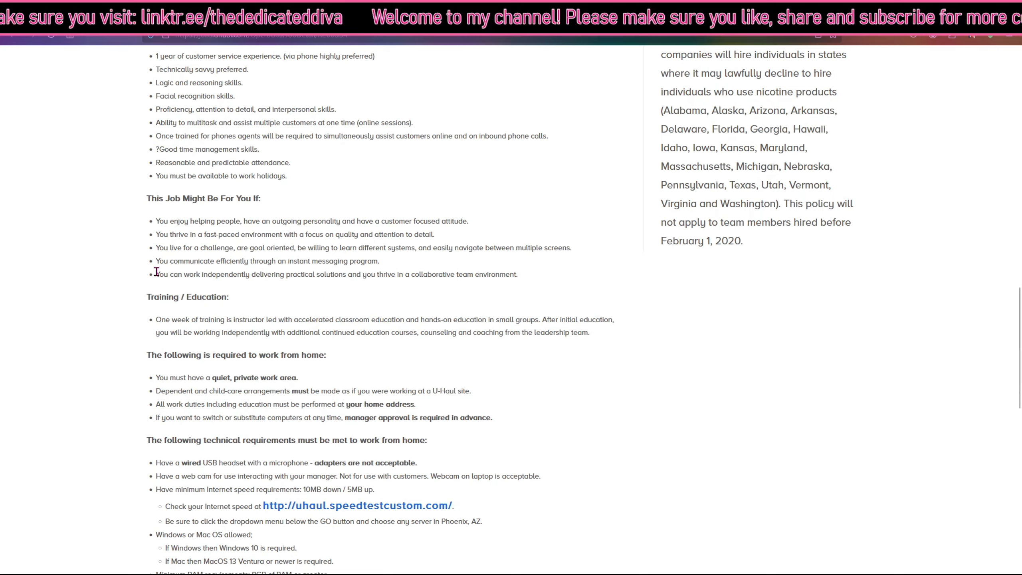
scroll(down, 3)
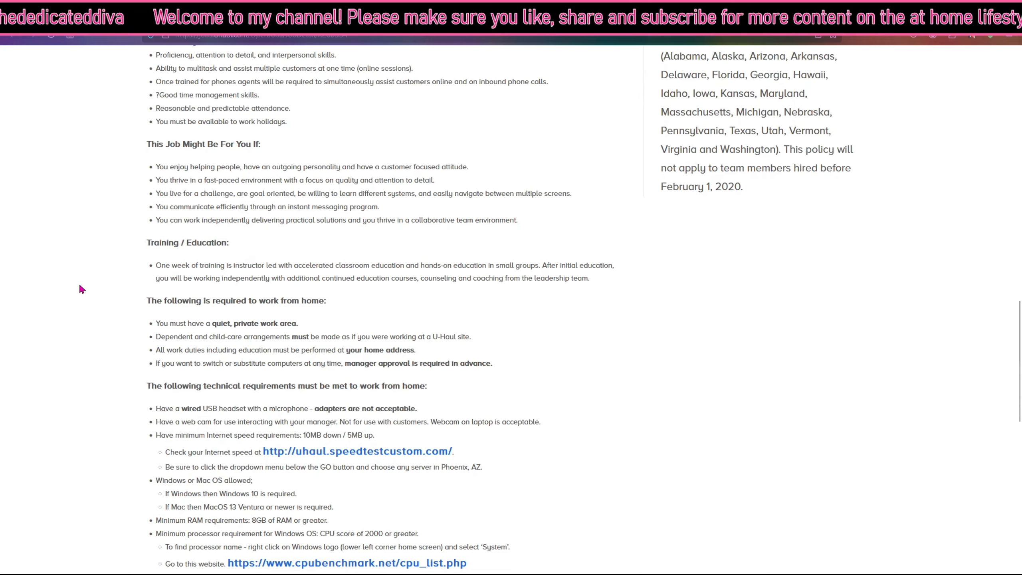
scroll(down, 3)
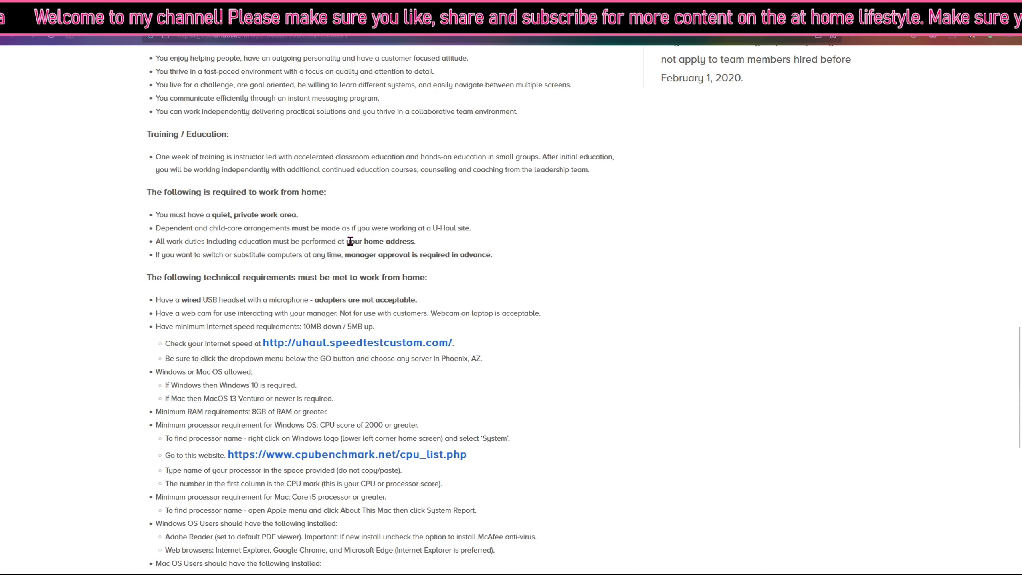
mouse_move(92, 257)
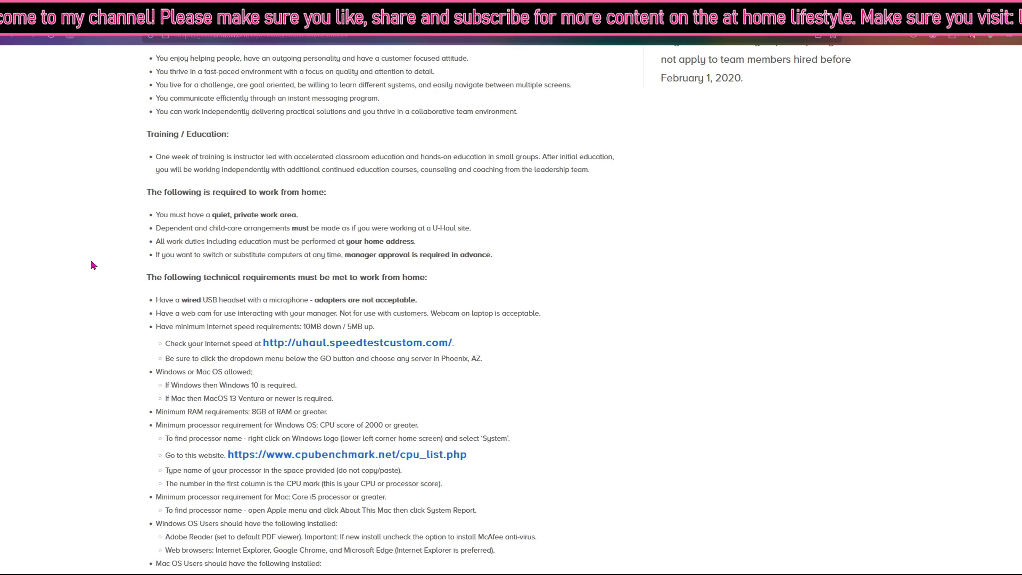
mouse_move(222, 269)
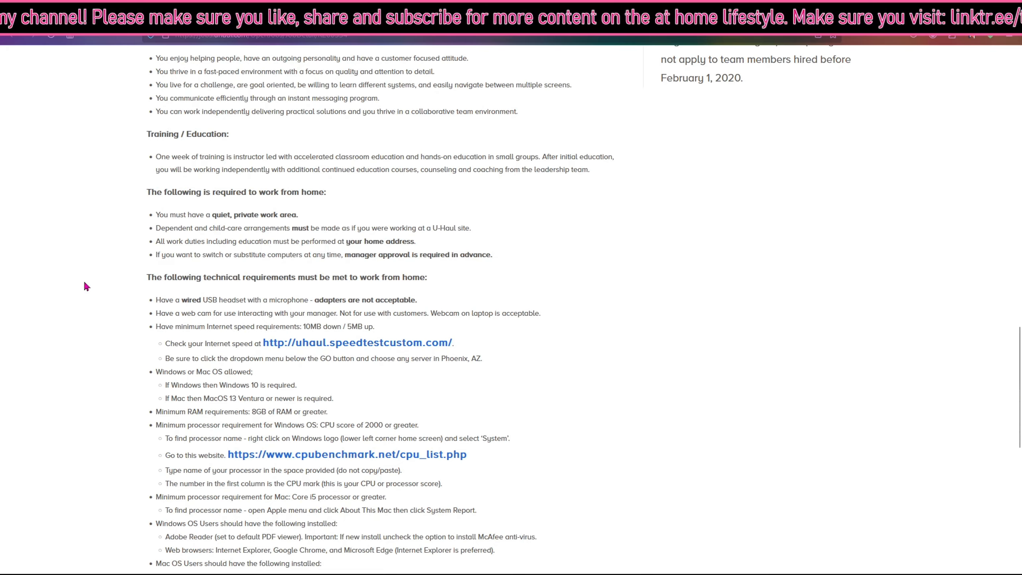
scroll(down, 3)
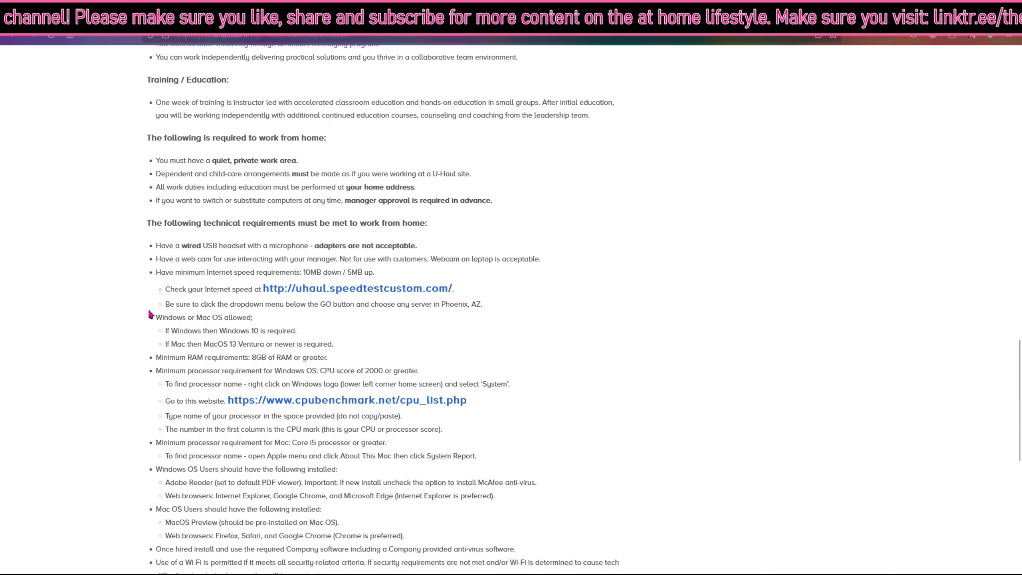
mouse_move(326, 257)
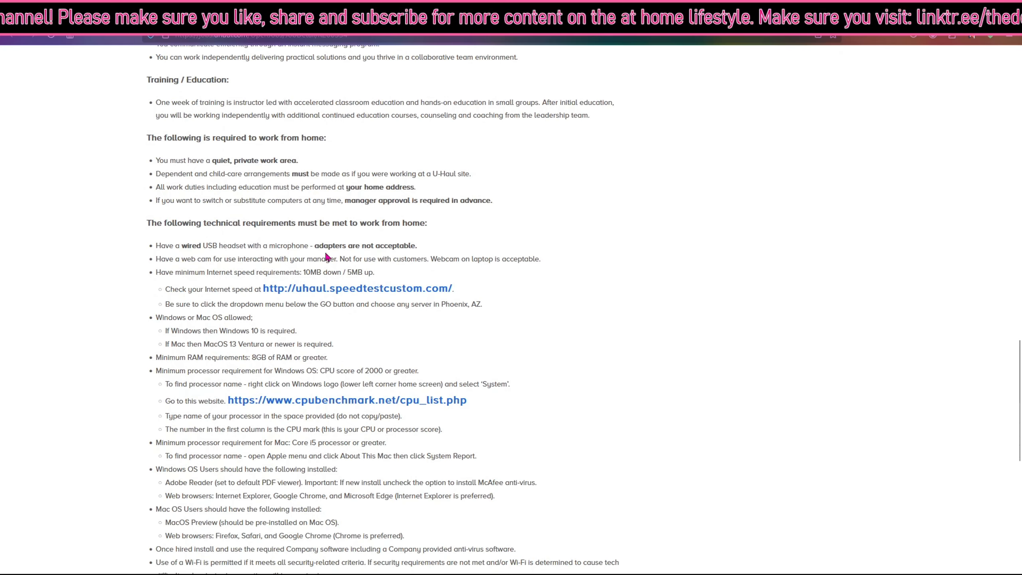
mouse_move(407, 236)
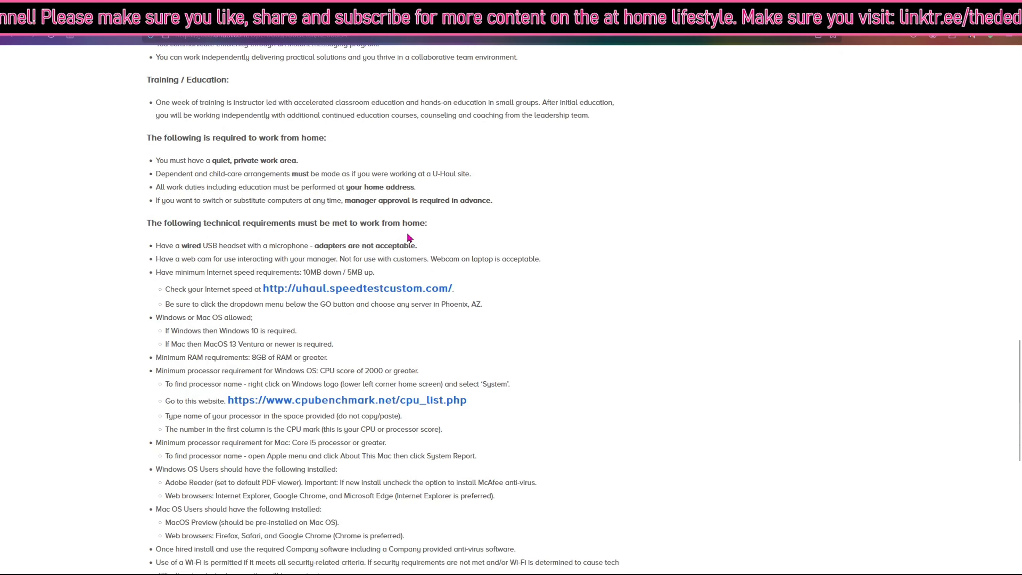
- Scroll to the list banning wireless headsets, hotspots, proxies, old operating systems and public computers
scroll(down, 3)
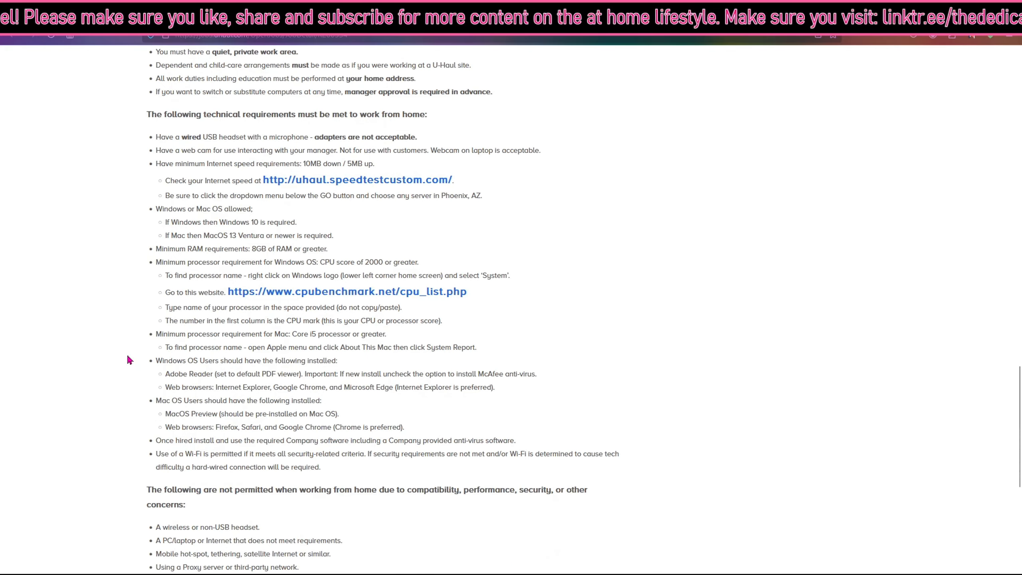
mouse_move(165, 151)
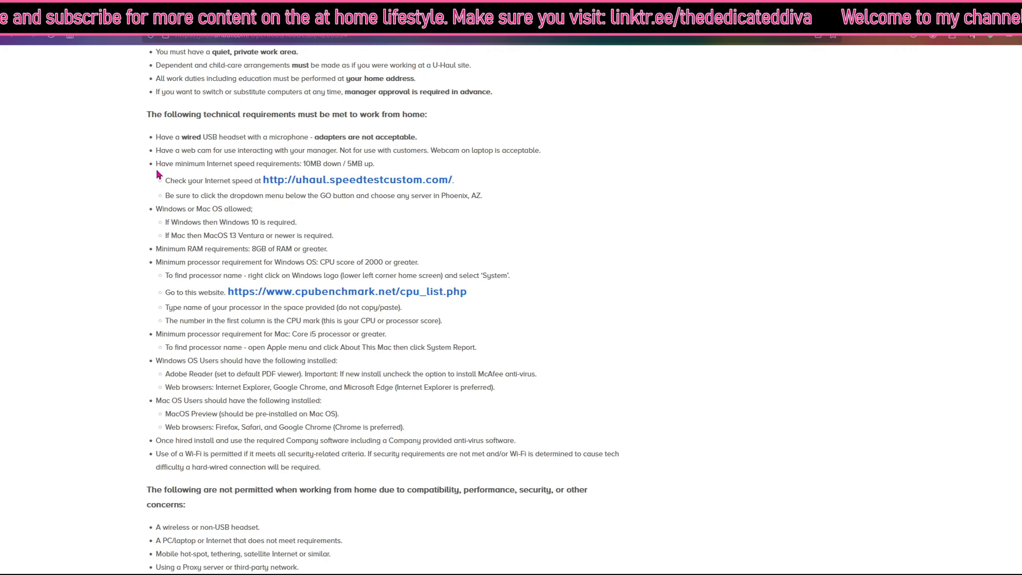
mouse_move(311, 164)
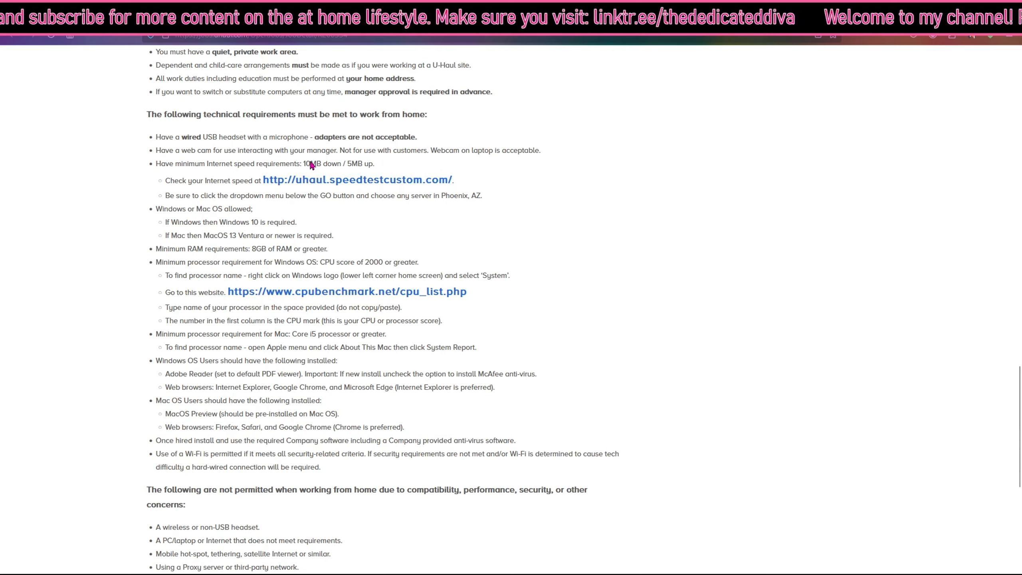
mouse_move(194, 194)
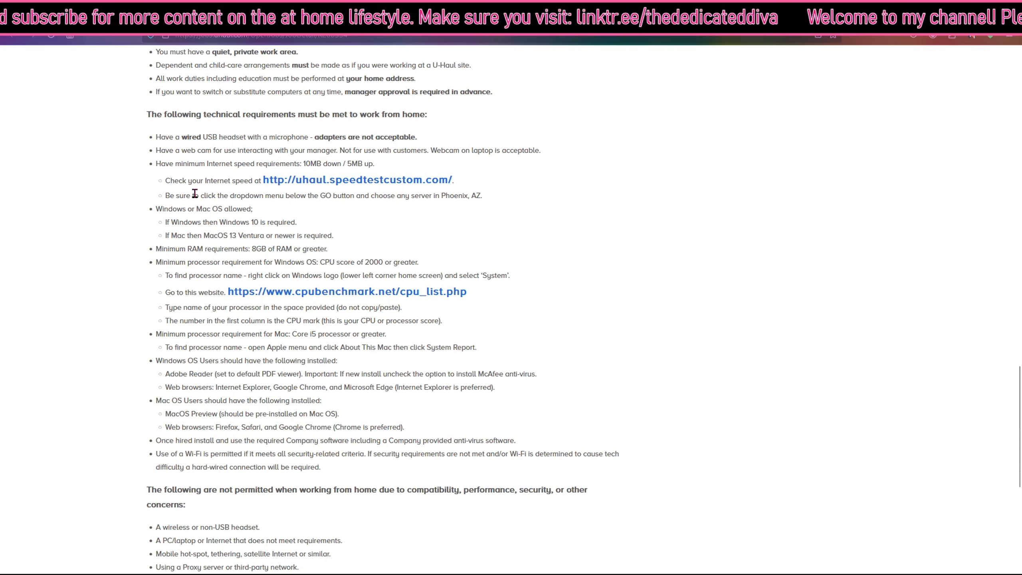
mouse_move(289, 200)
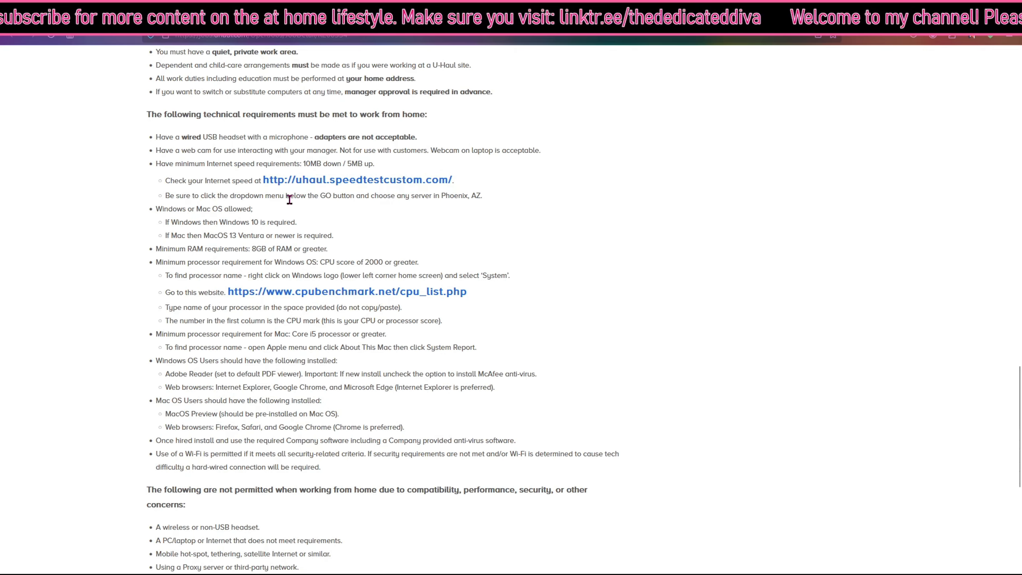
mouse_move(92, 236)
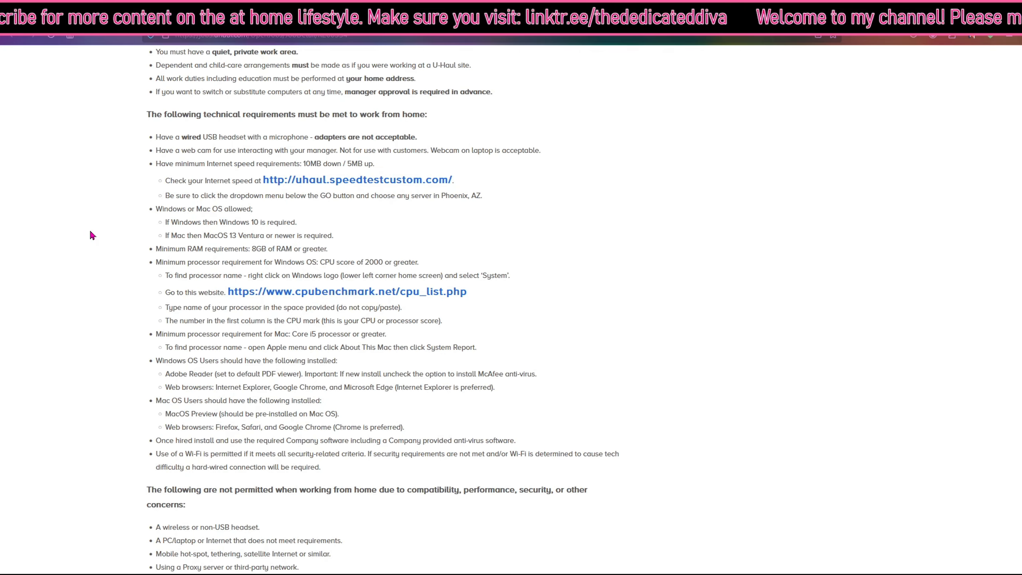
mouse_move(148, 224)
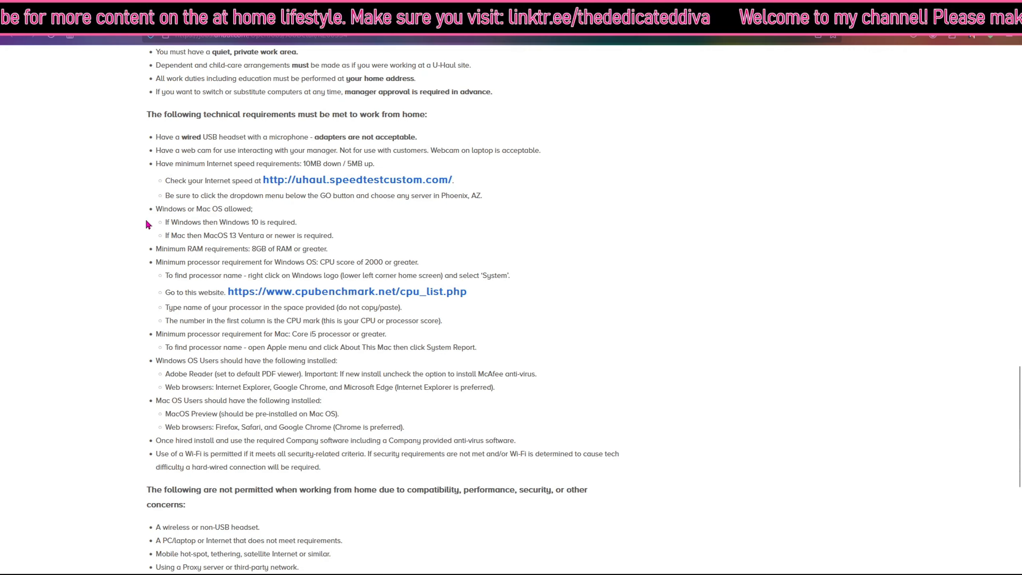
scroll(down, 3)
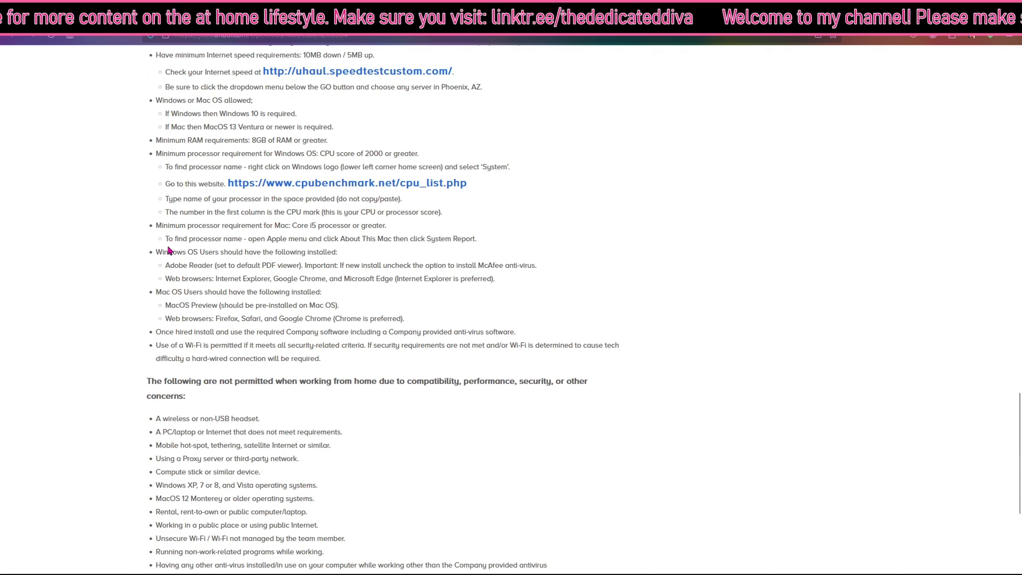
mouse_move(233, 333)
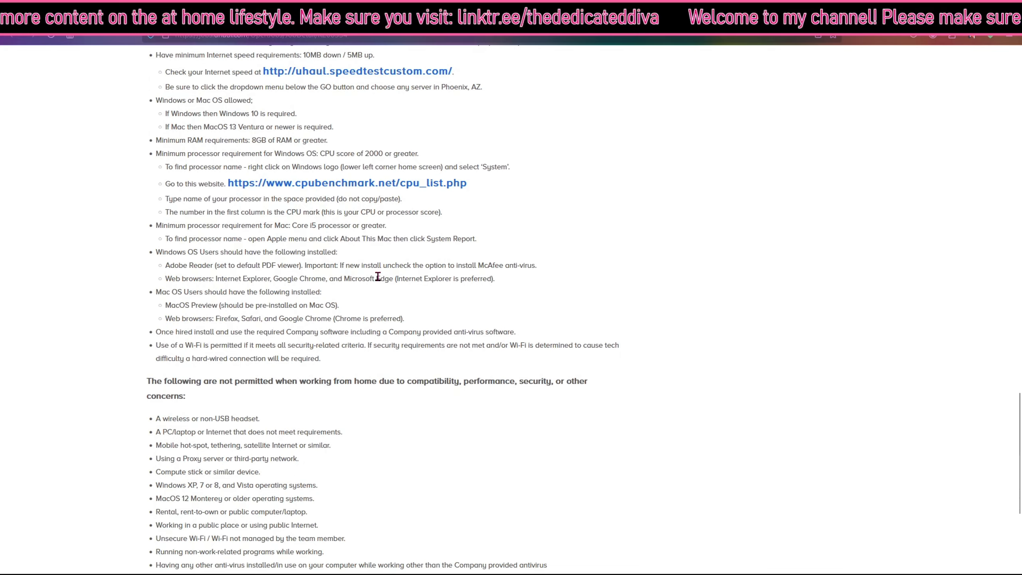
- Scroll to the equal-opportunity statement and the APPLY button at the page bottom
scroll(down, 3)
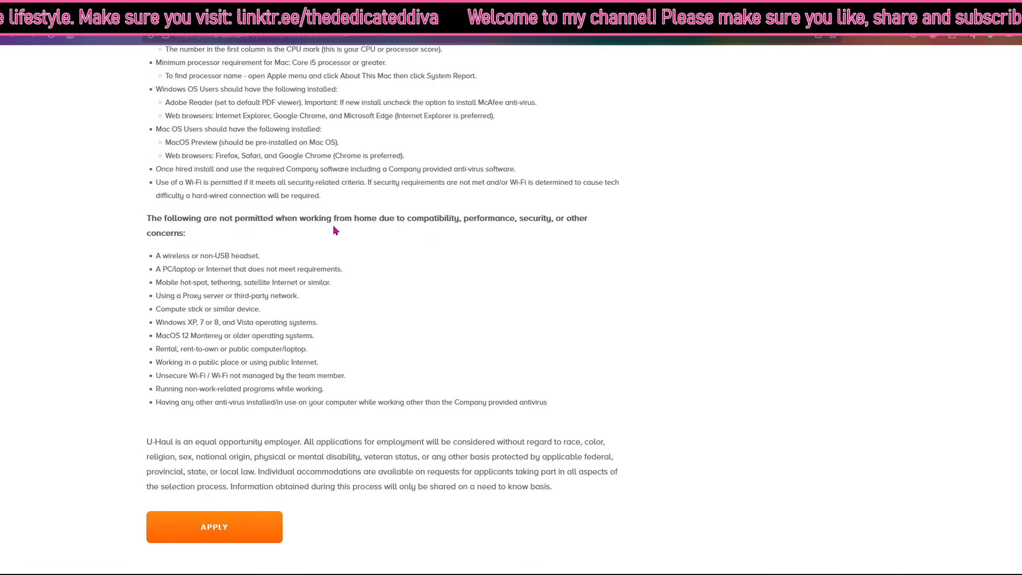
mouse_move(253, 230)
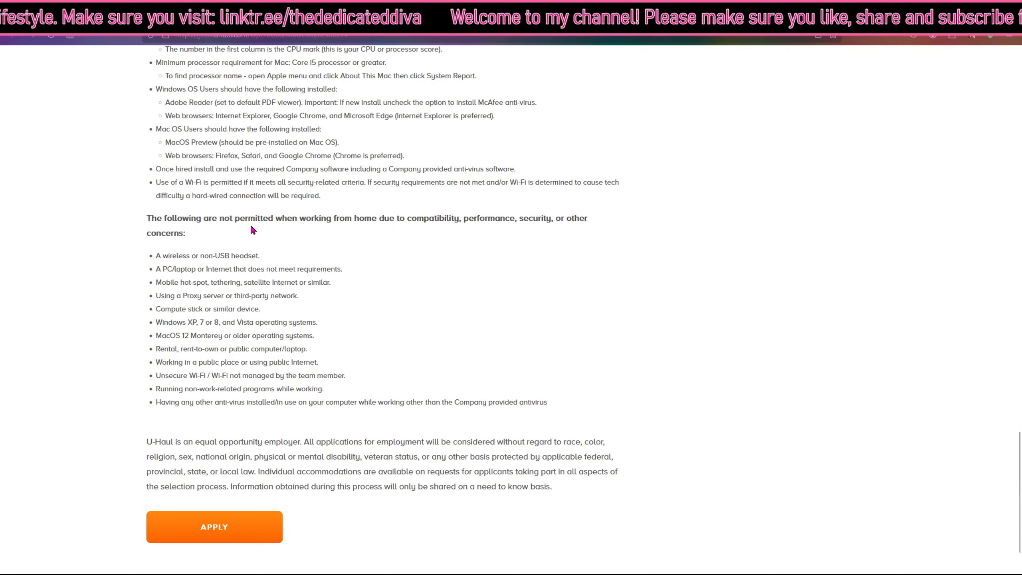
mouse_move(166, 274)
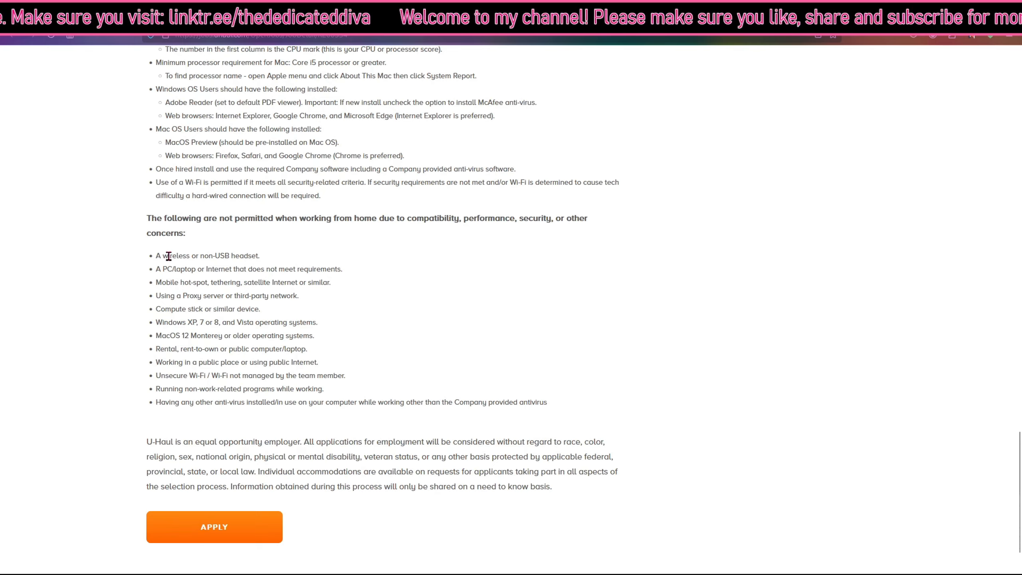
mouse_move(335, 352)
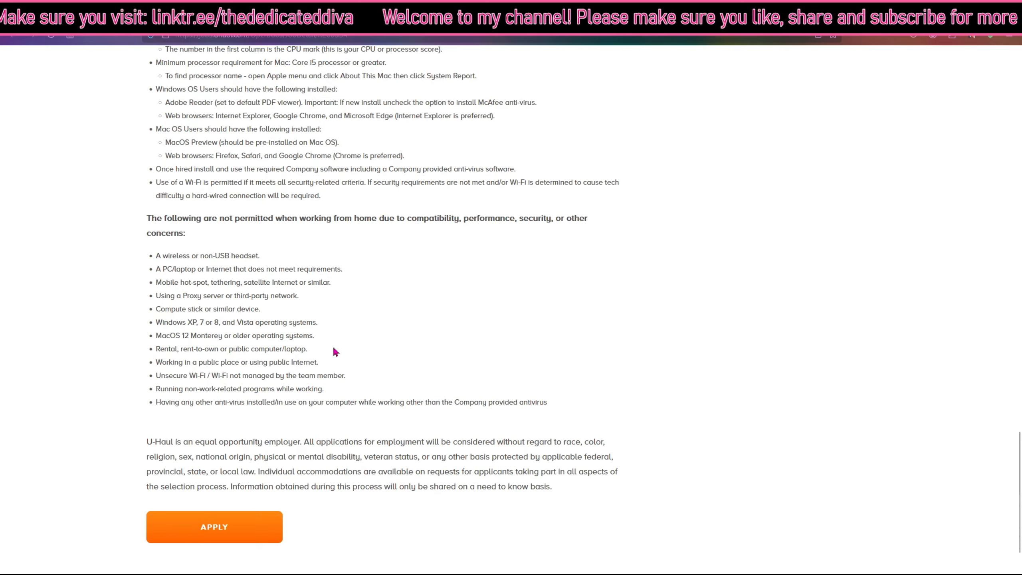
scroll(down, 3)
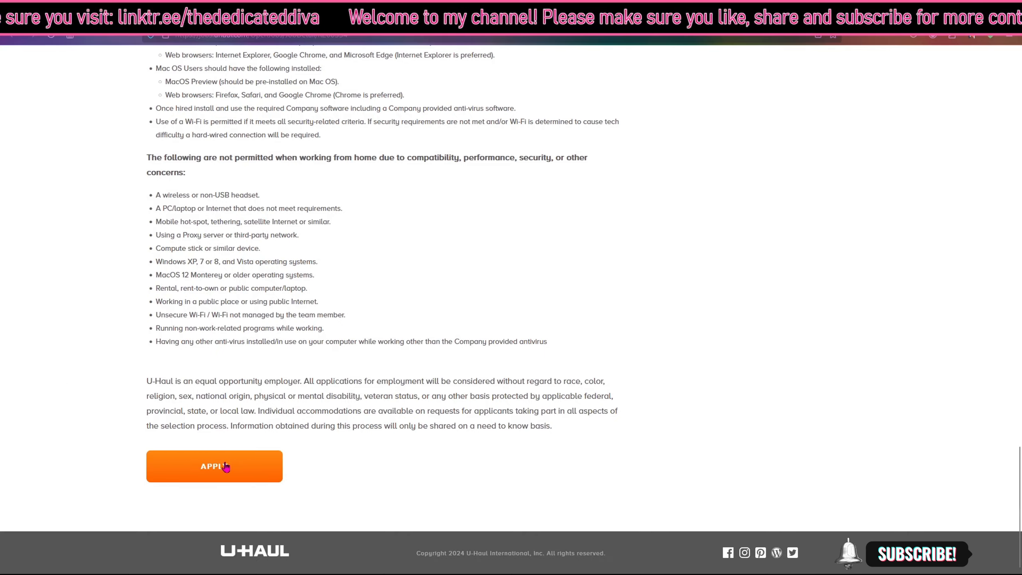
- Scroll back up to the E-Live Verification Phone Agent title, overview, and Apply and Save options
scroll(up, 3)
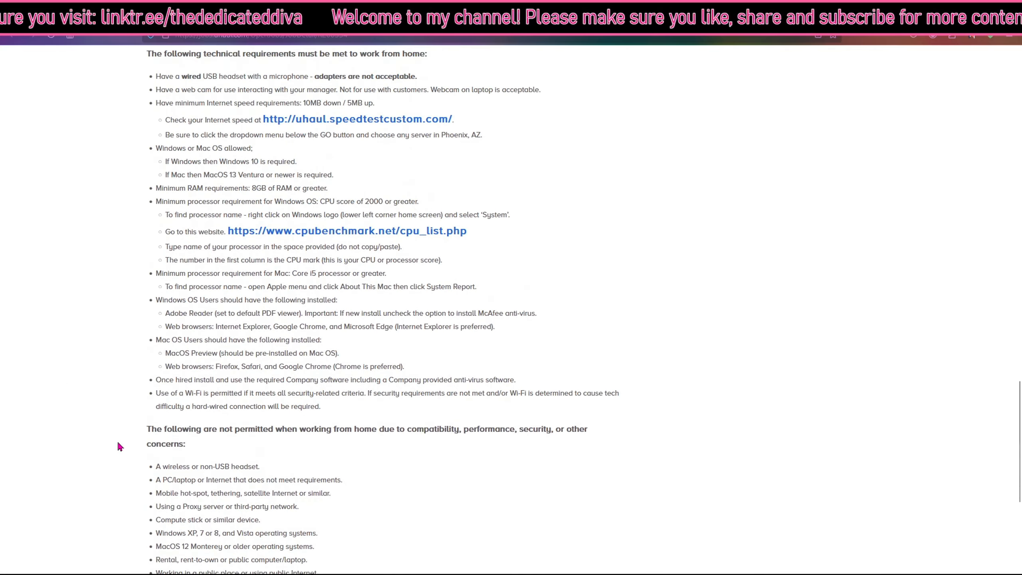
scroll(up, 3)
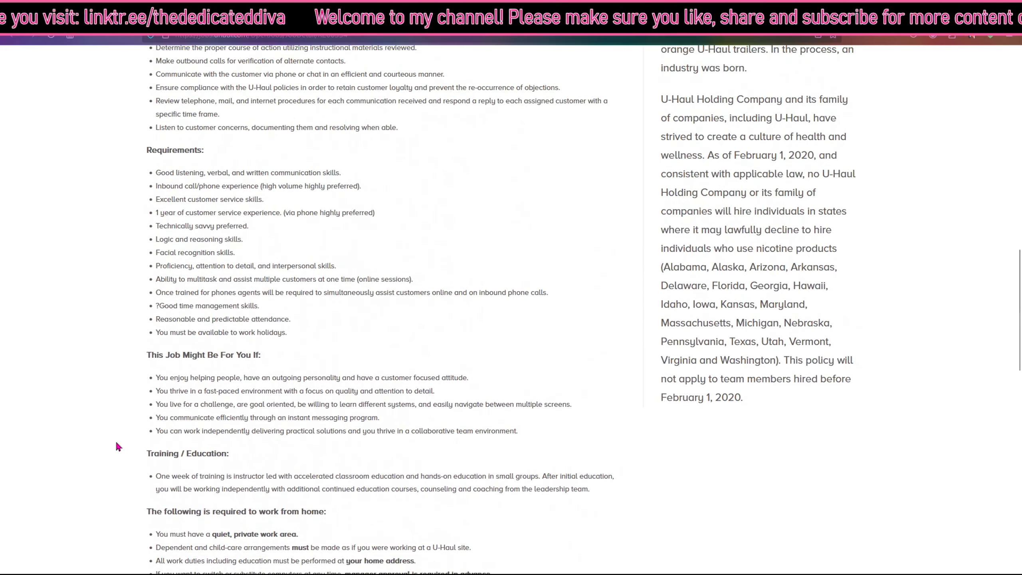
scroll(up, 3)
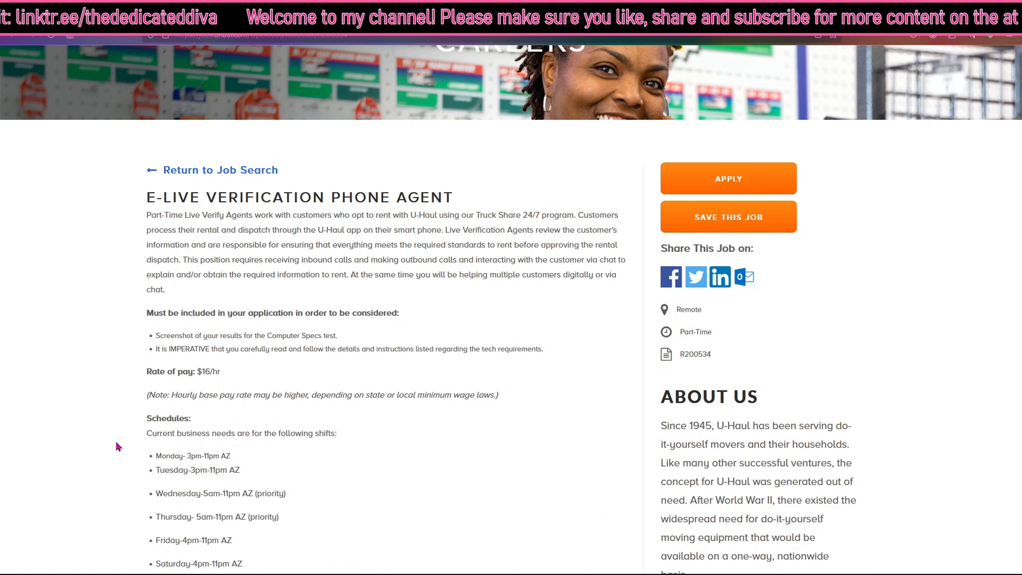
scroll(up, 3)
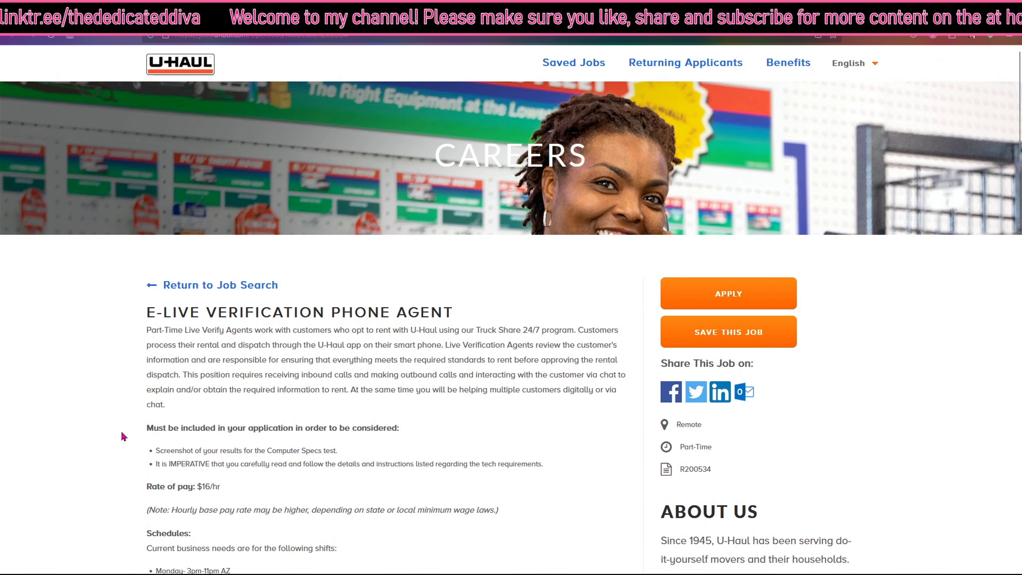